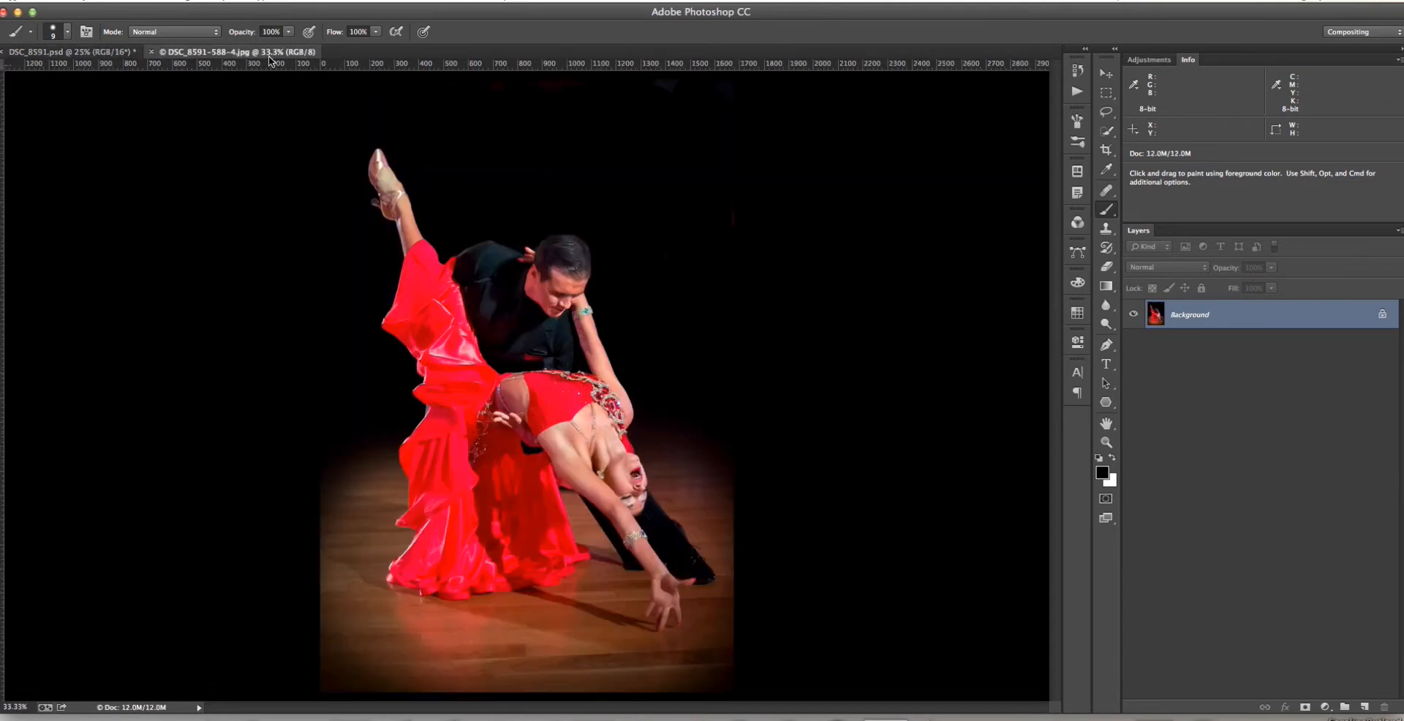
mouse_move(184, 391)
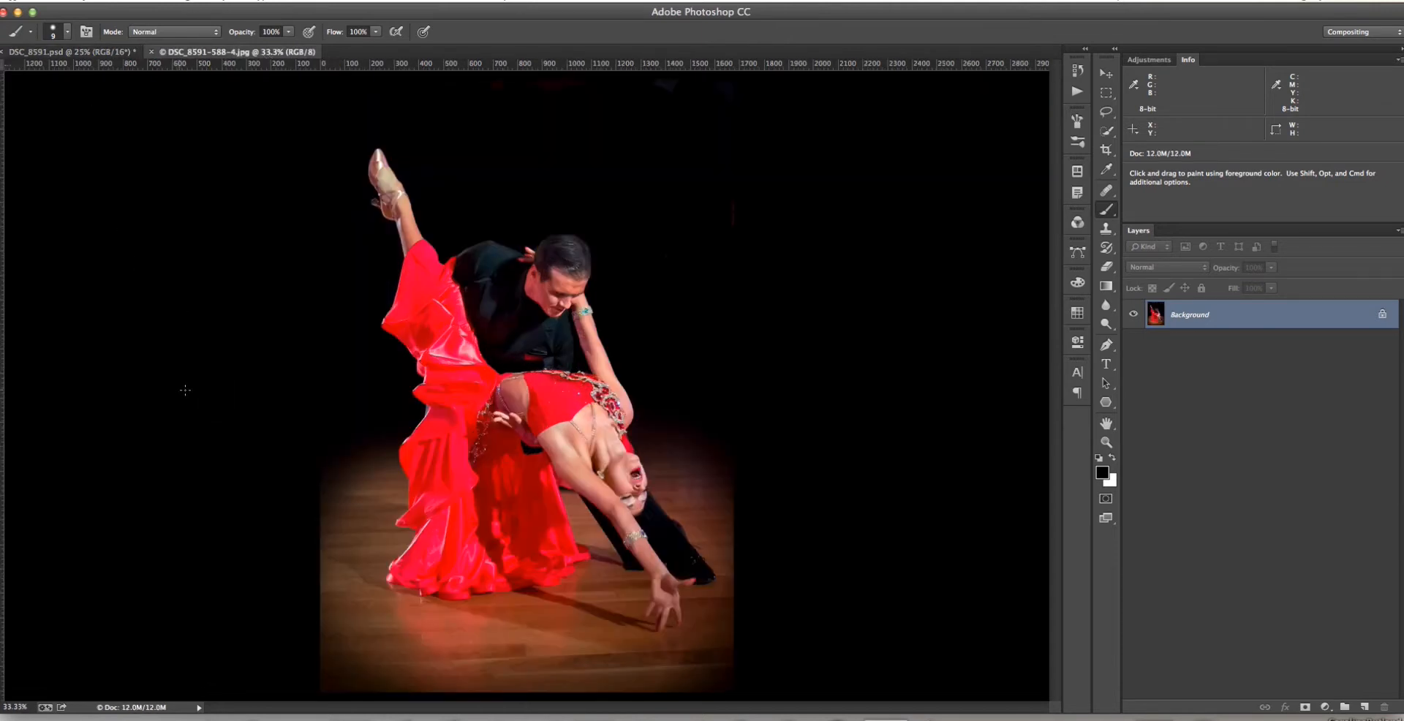
mouse_move(182, 396)
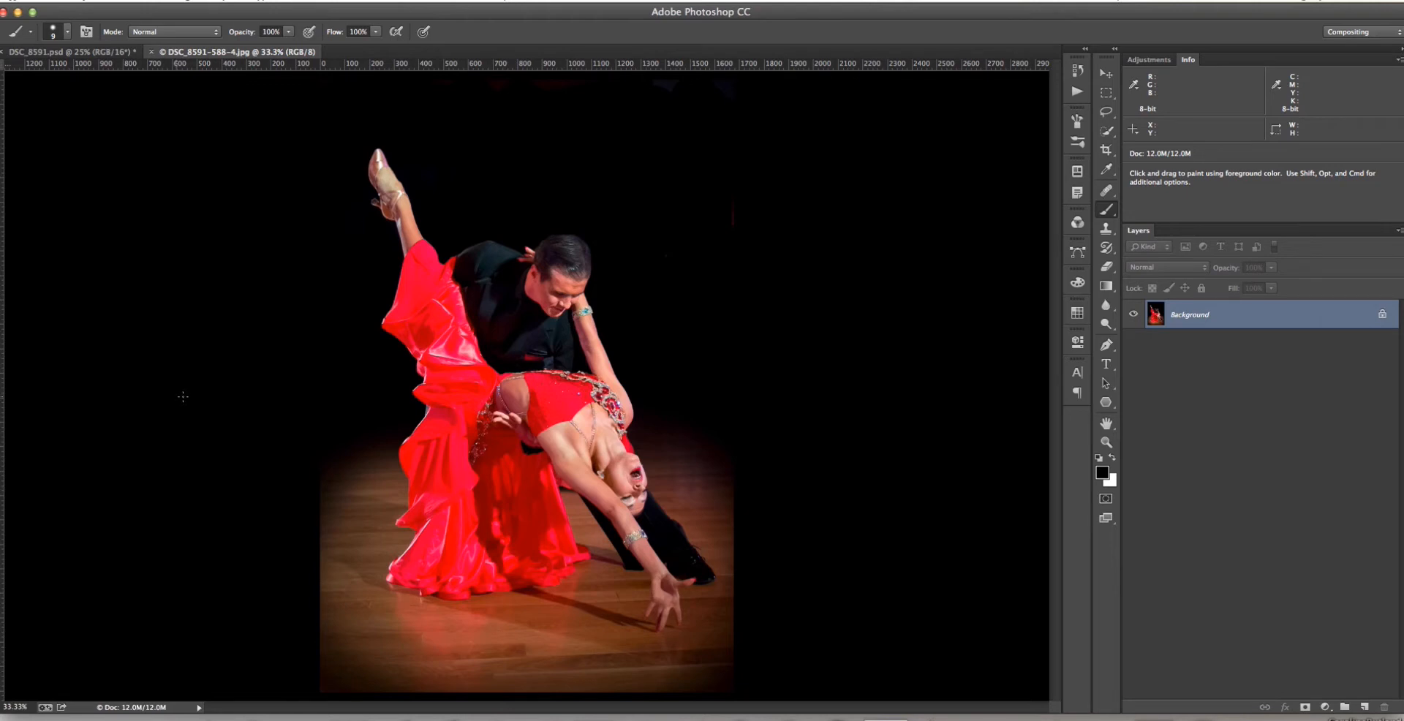
mouse_move(186, 393)
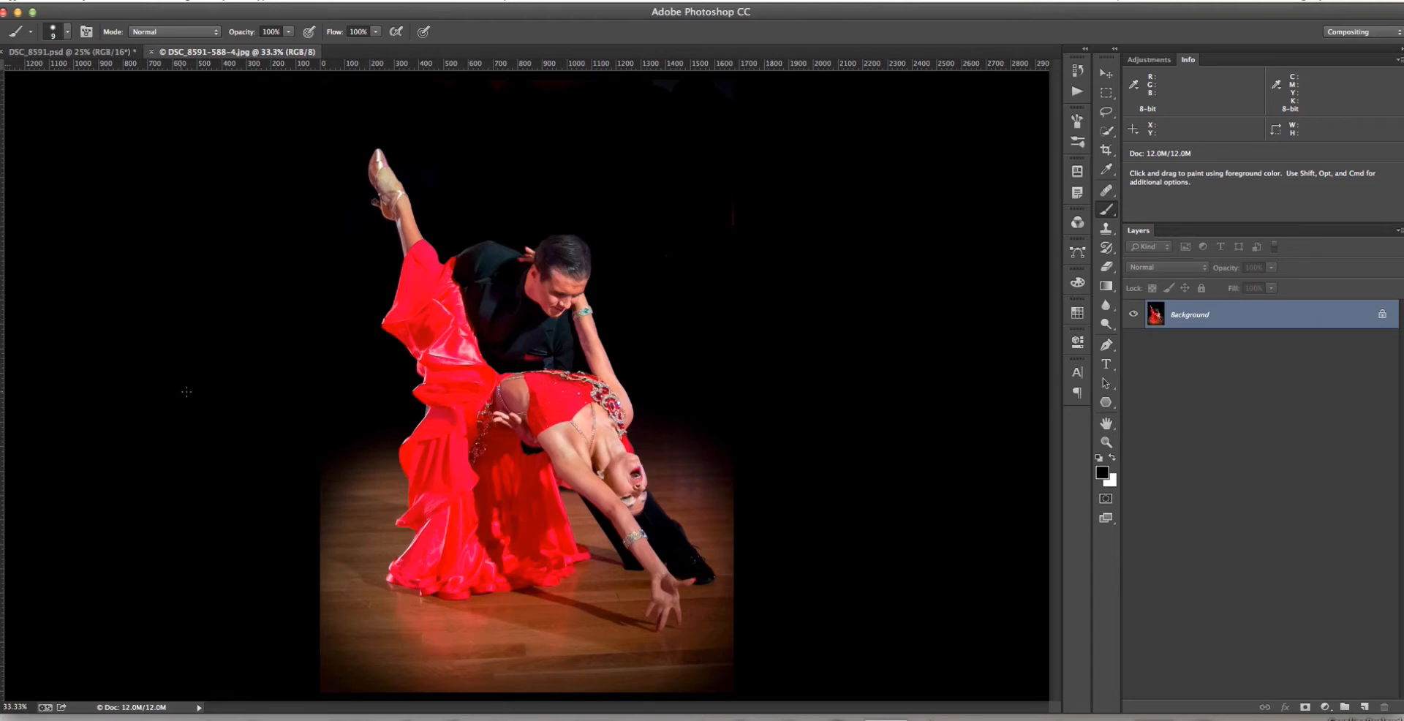
mouse_move(181, 395)
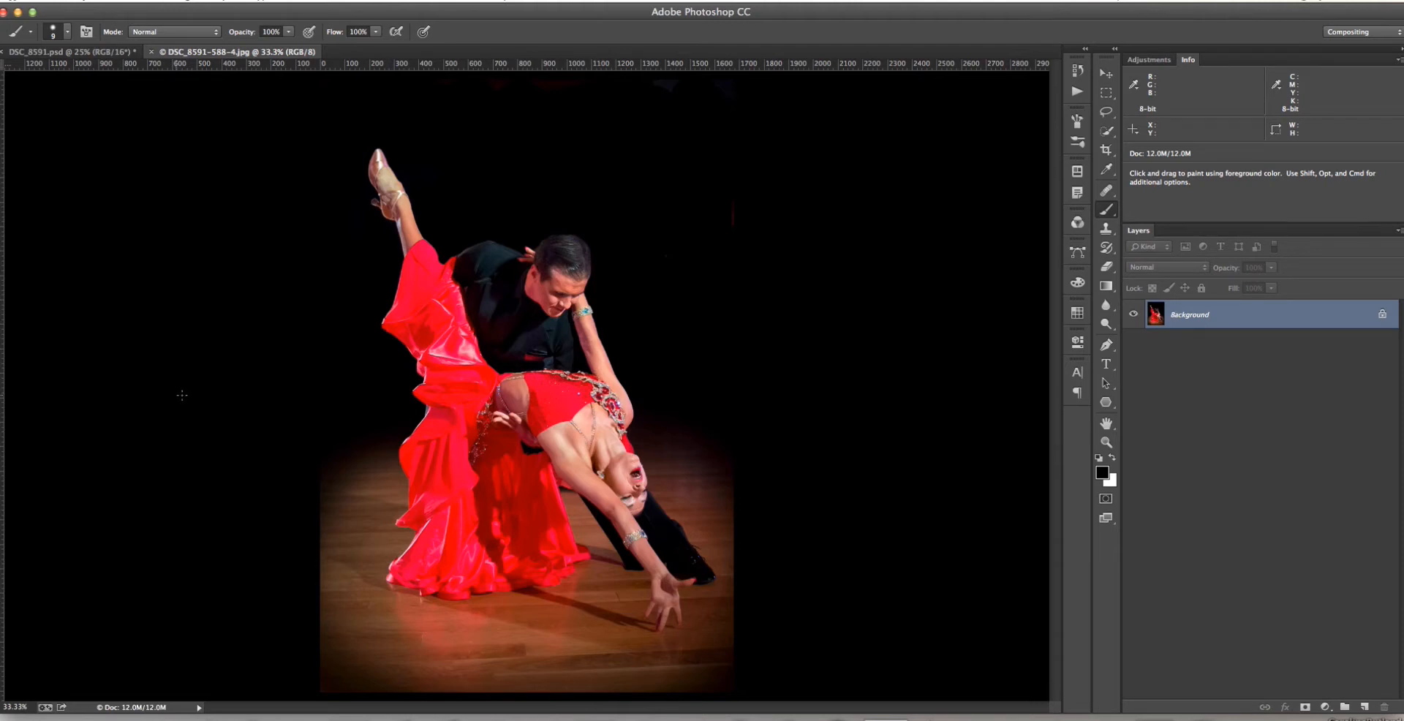
mouse_move(184, 402)
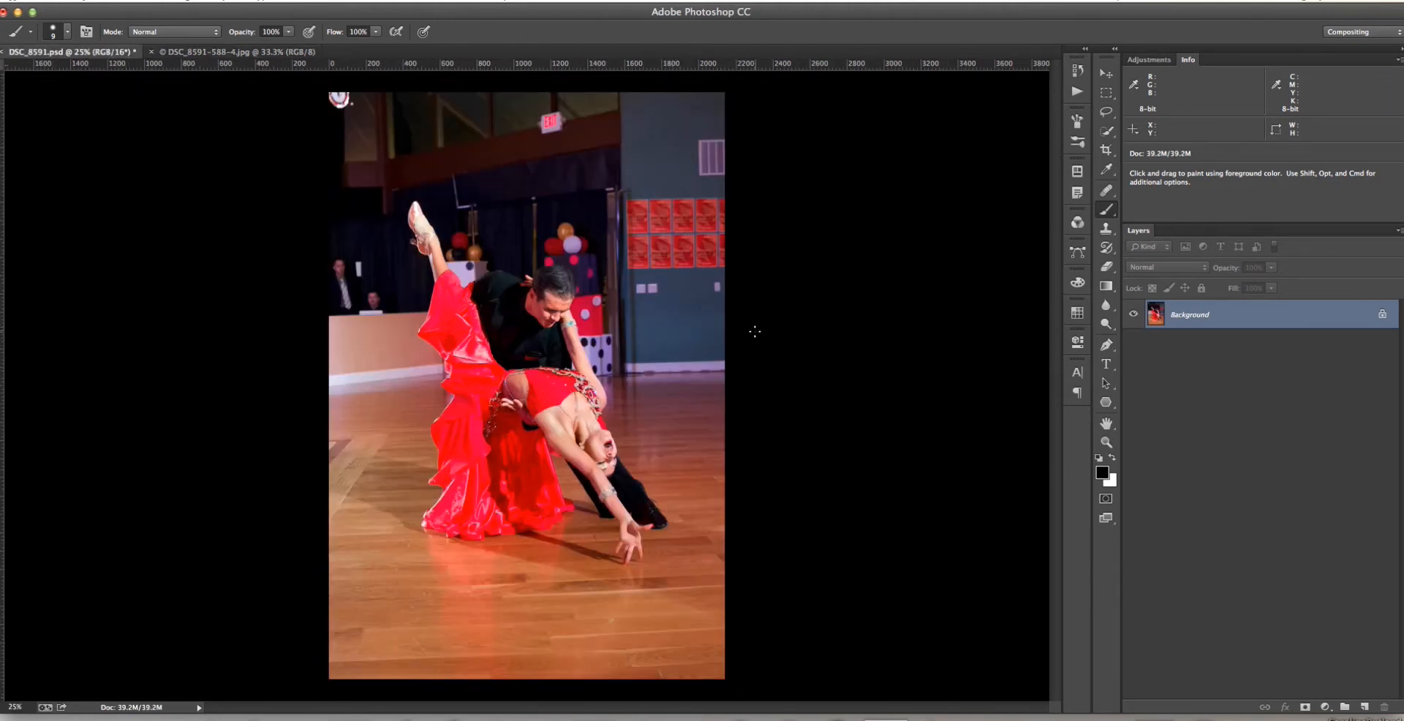
mouse_move(386, 329)
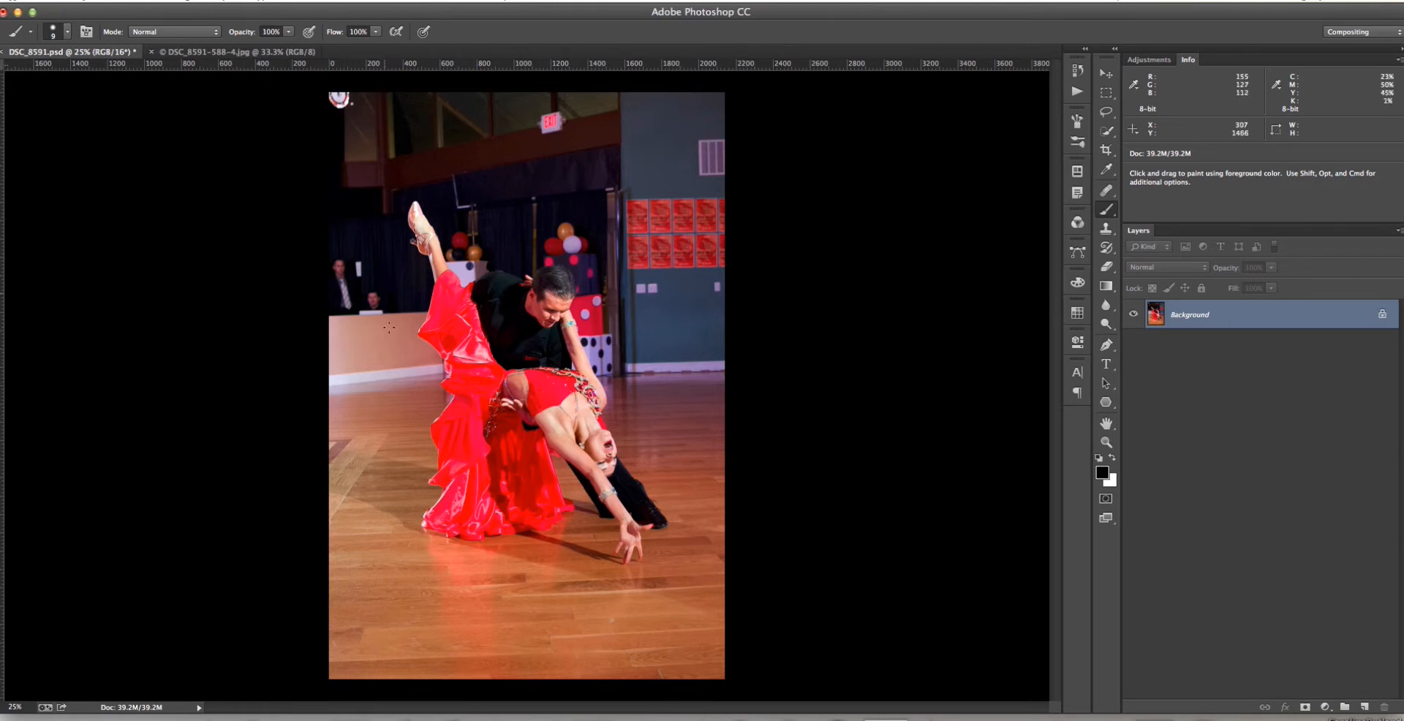
mouse_move(721, 428)
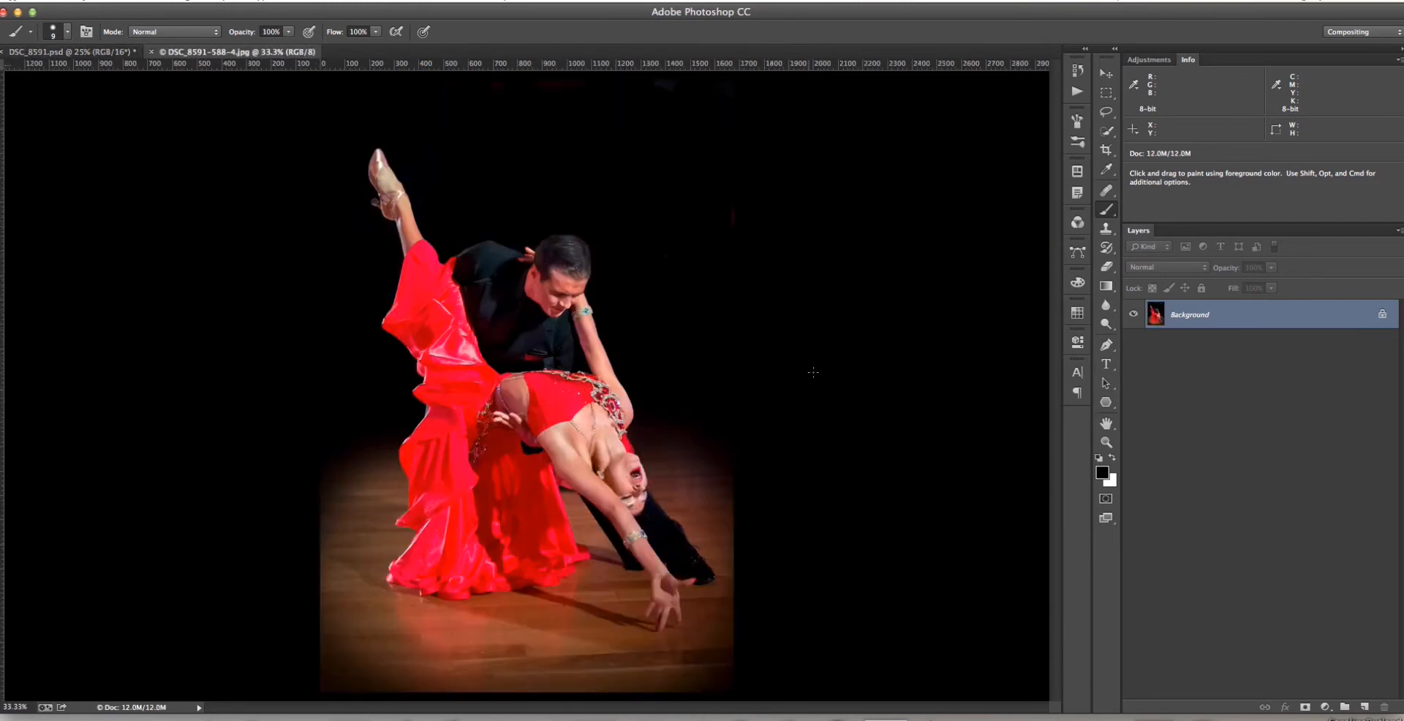
mouse_move(358, 151)
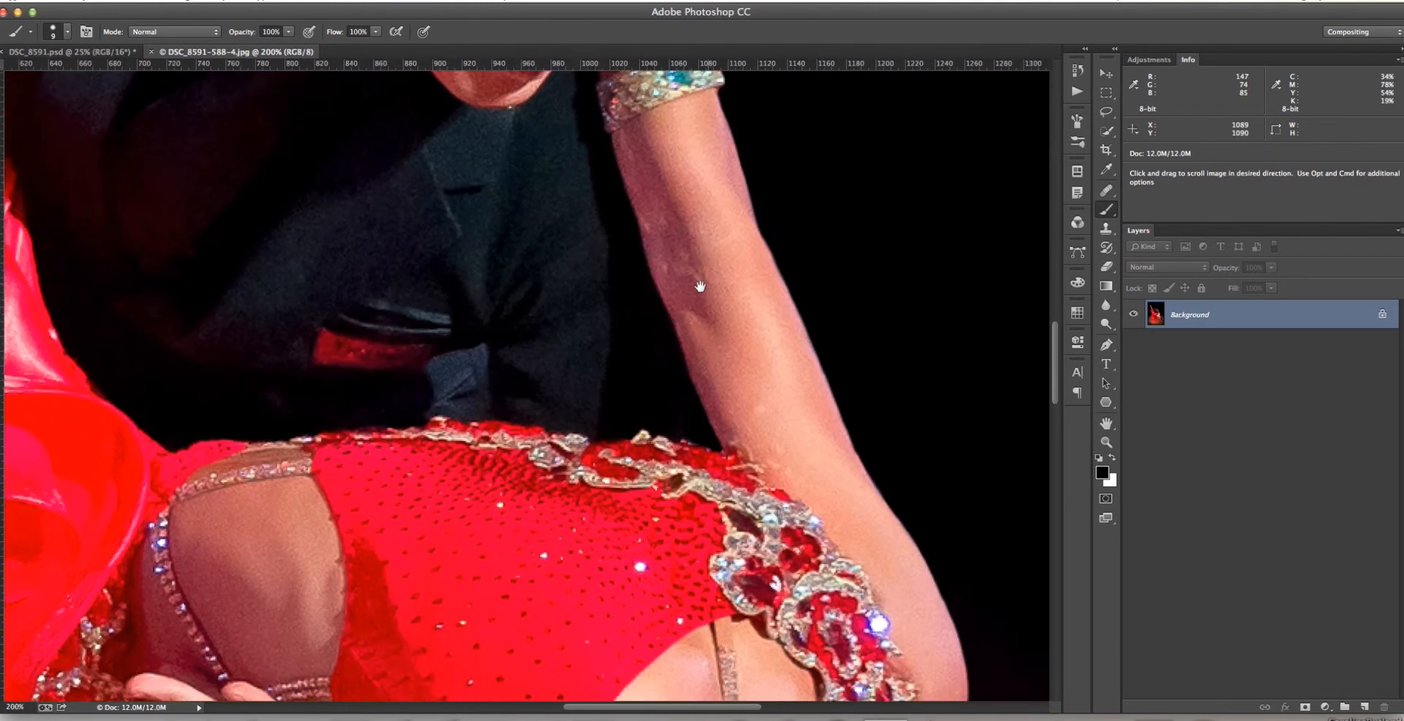
Pan the close-up view along the woman's arm and over to the raised leg
drag(701, 286, 699, 320)
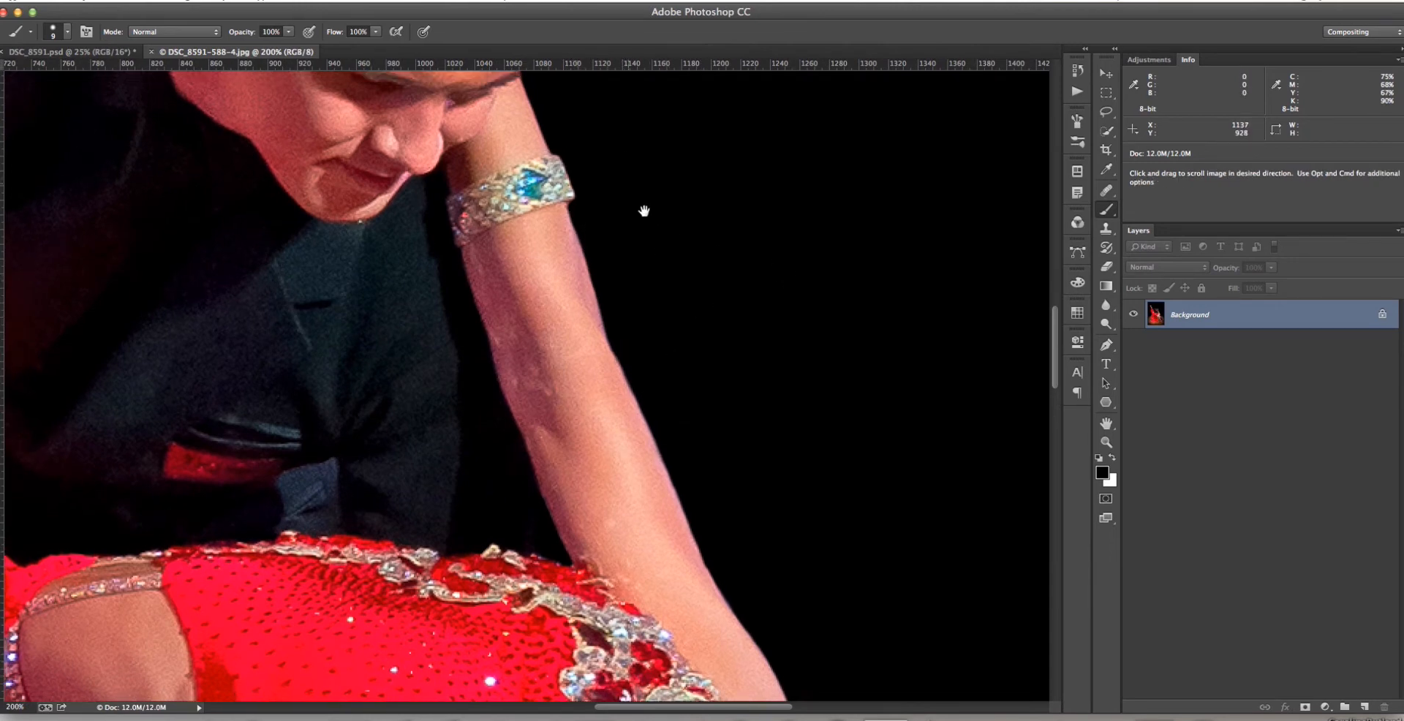
drag(643, 211, 390, 436)
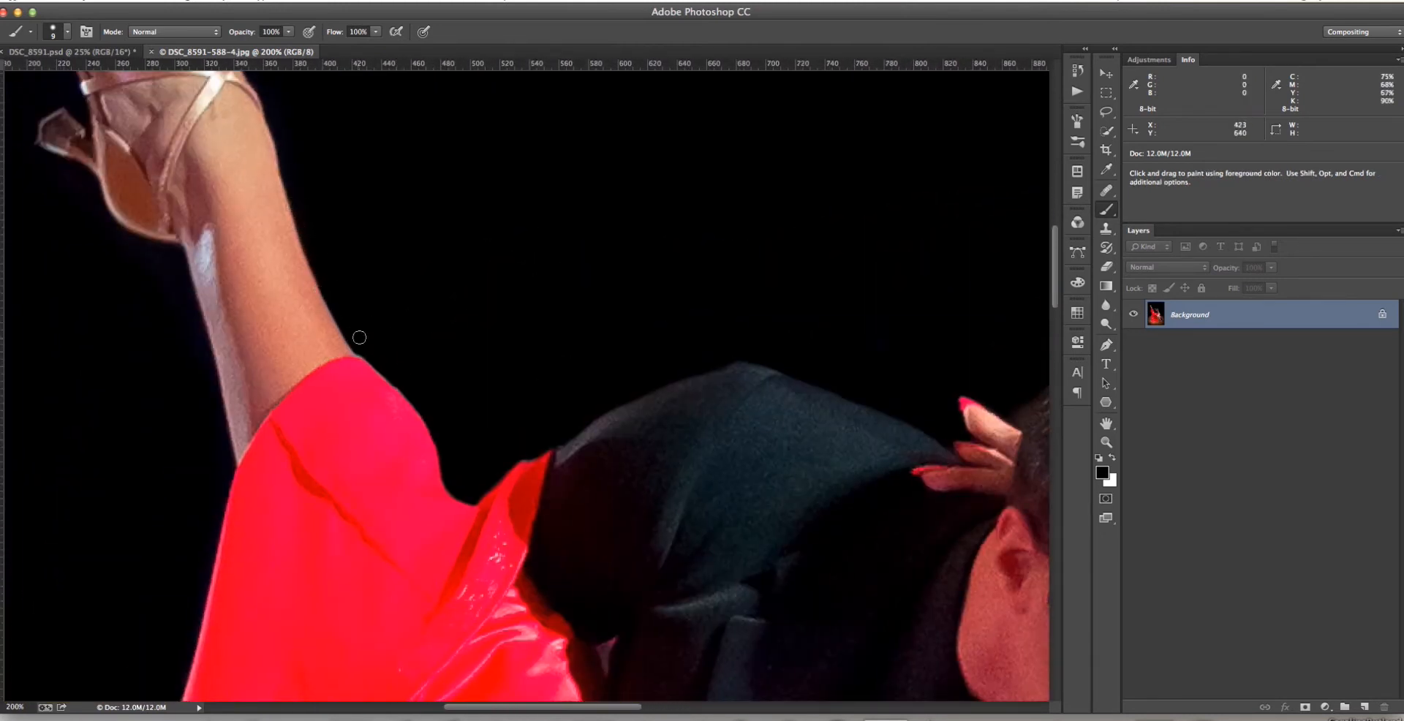
drag(358, 338, 600, 357)
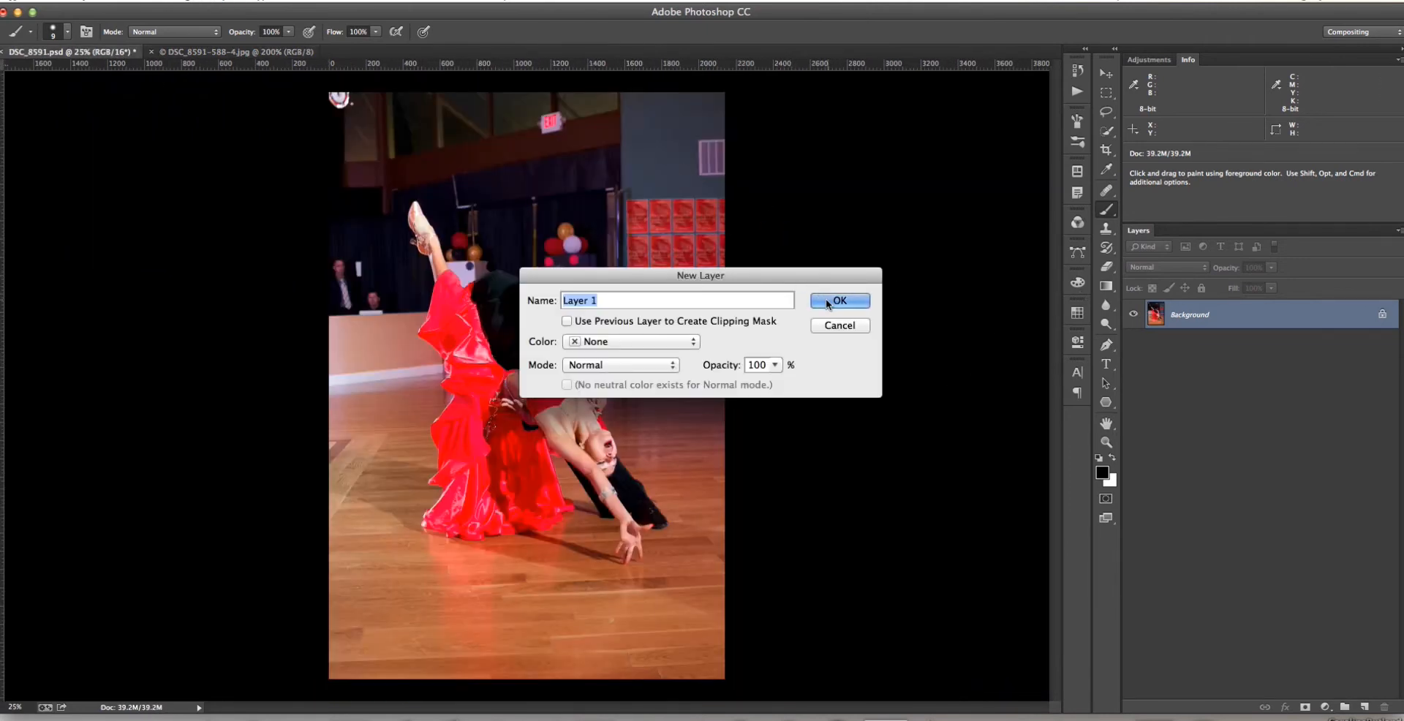
Add the empty Layer 1 and set the foreground colour to yellow fffc0e
click(840, 300)
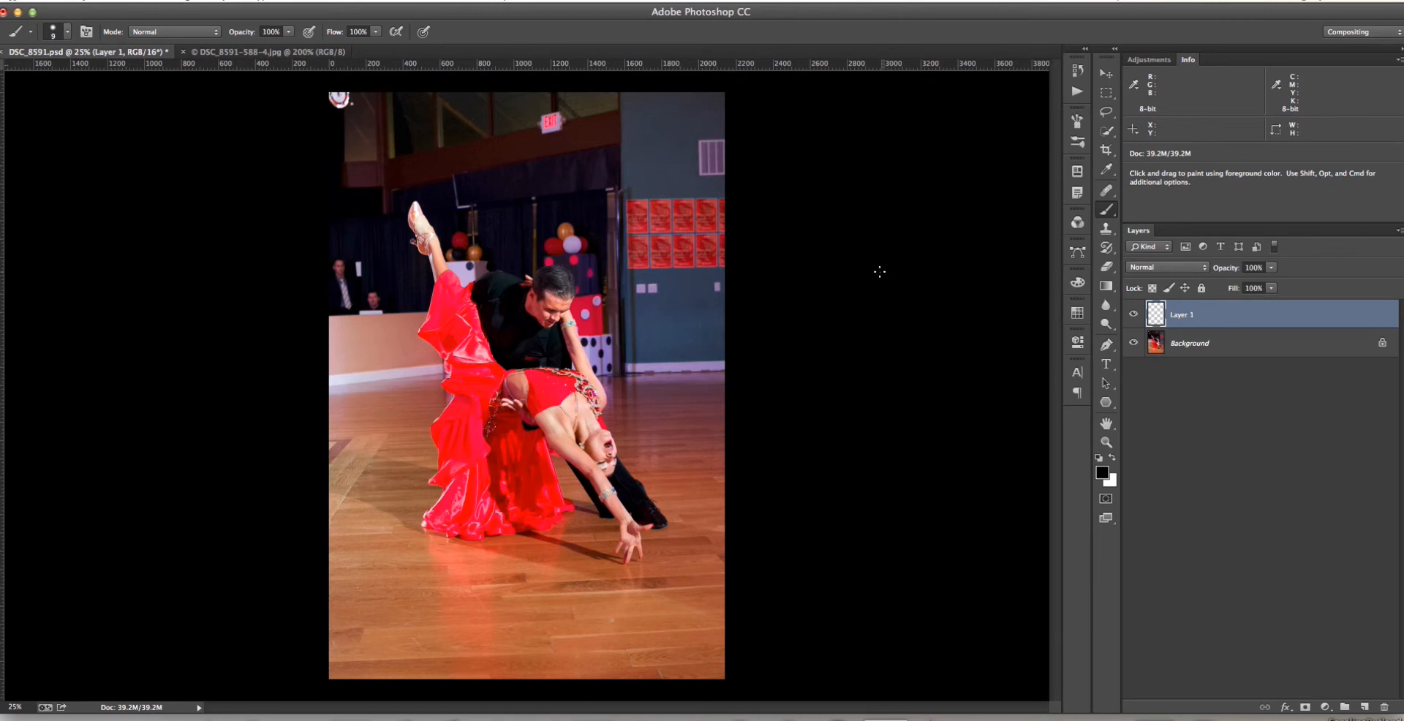
mouse_move(884, 325)
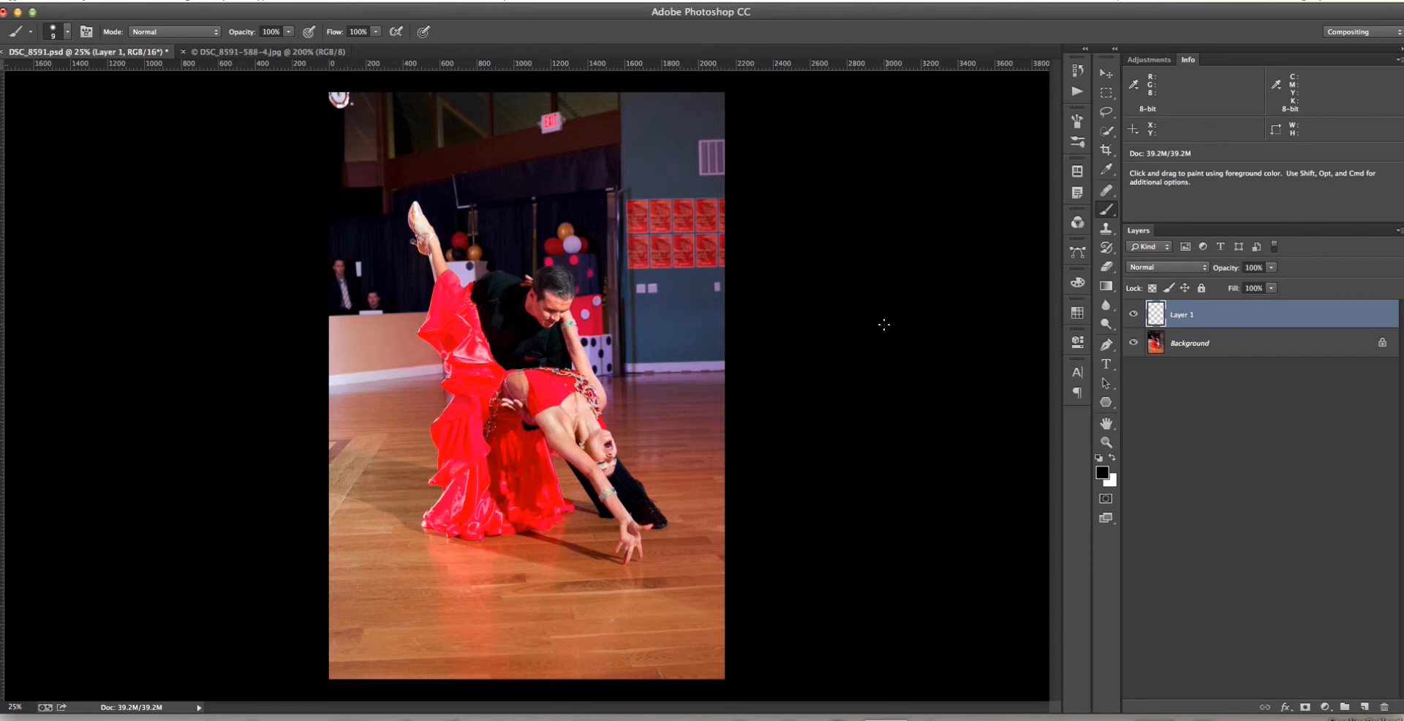
mouse_move(842, 320)
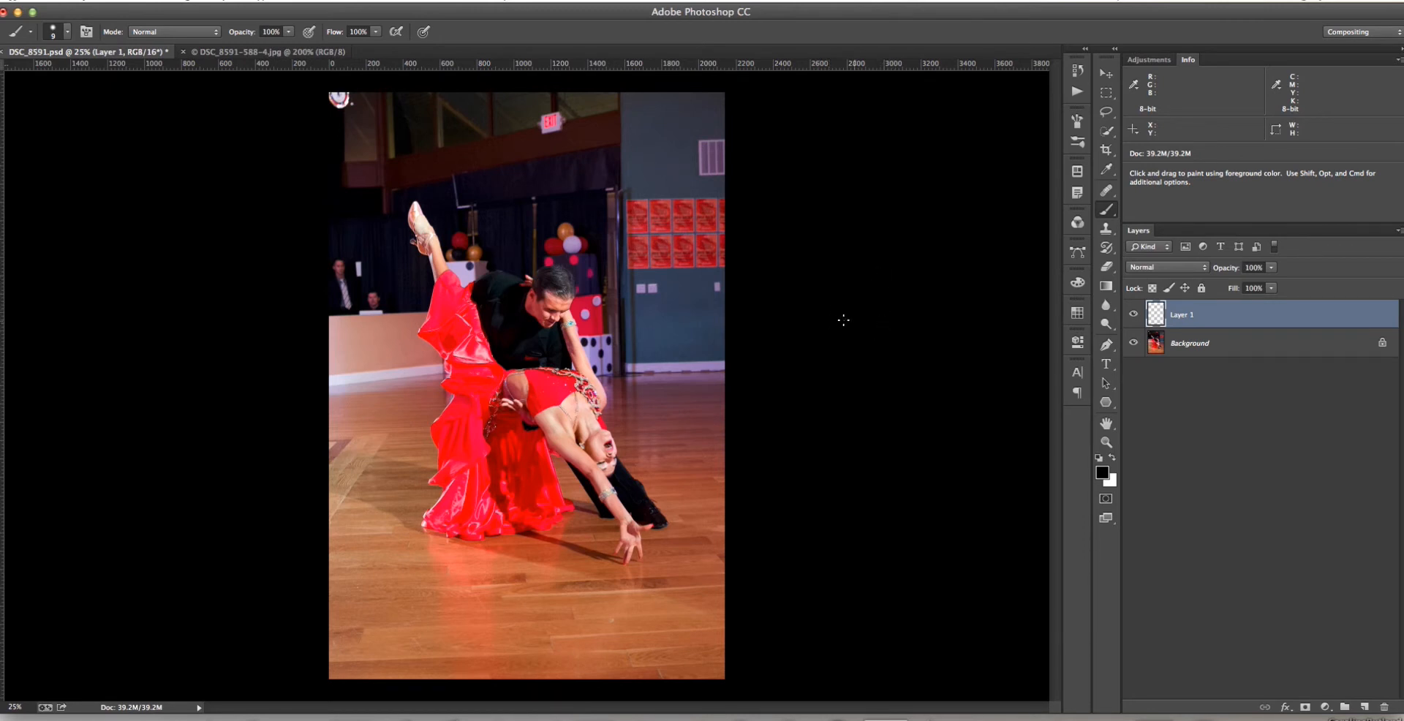
click(1102, 473)
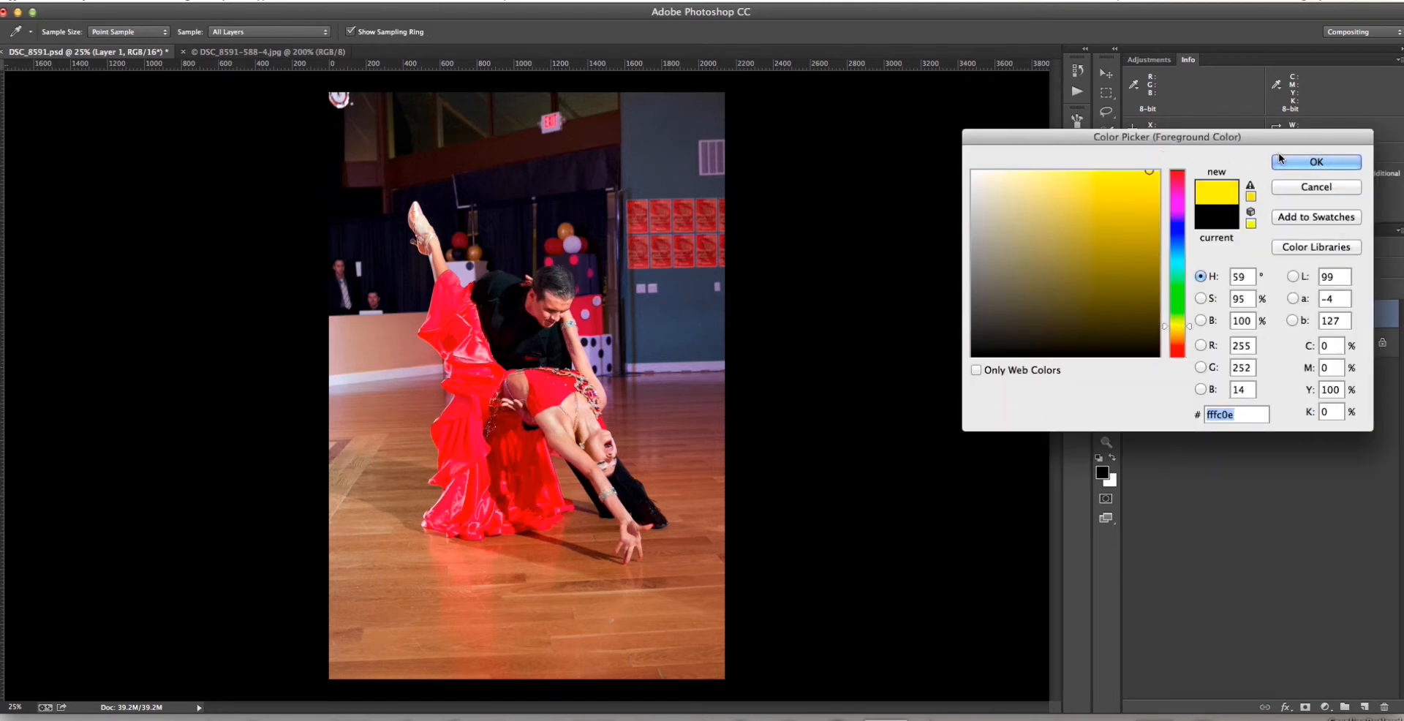
click(1320, 161)
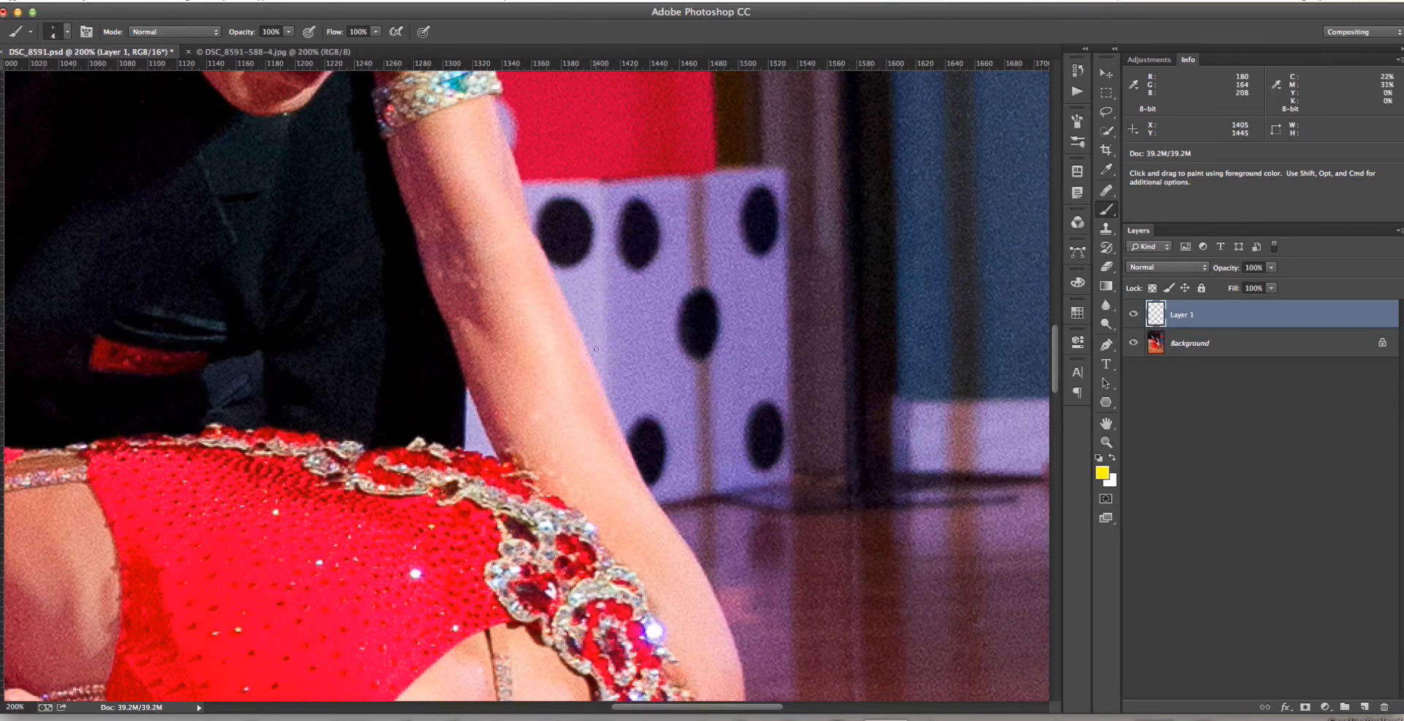
Paint short yellow dashes along the edge of the woman's arm
drag(580, 325, 591, 346)
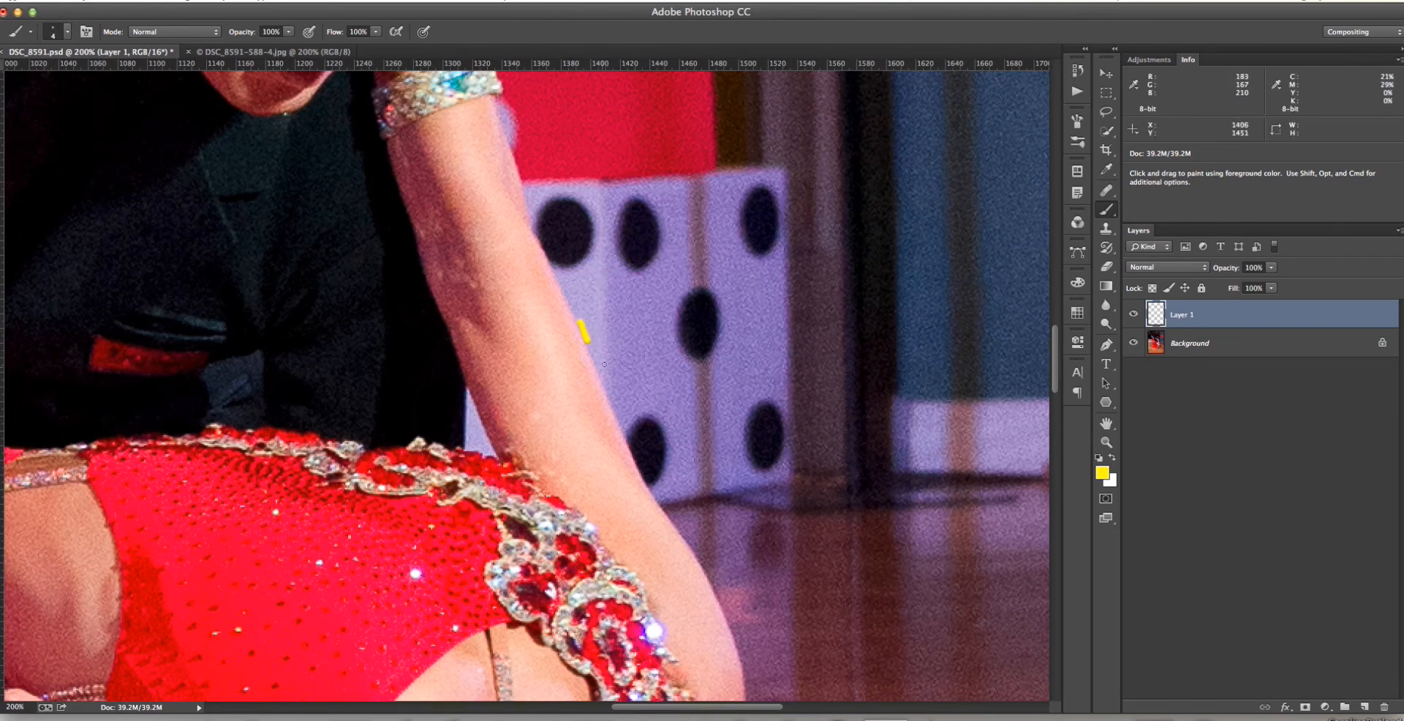
drag(584, 323, 627, 439)
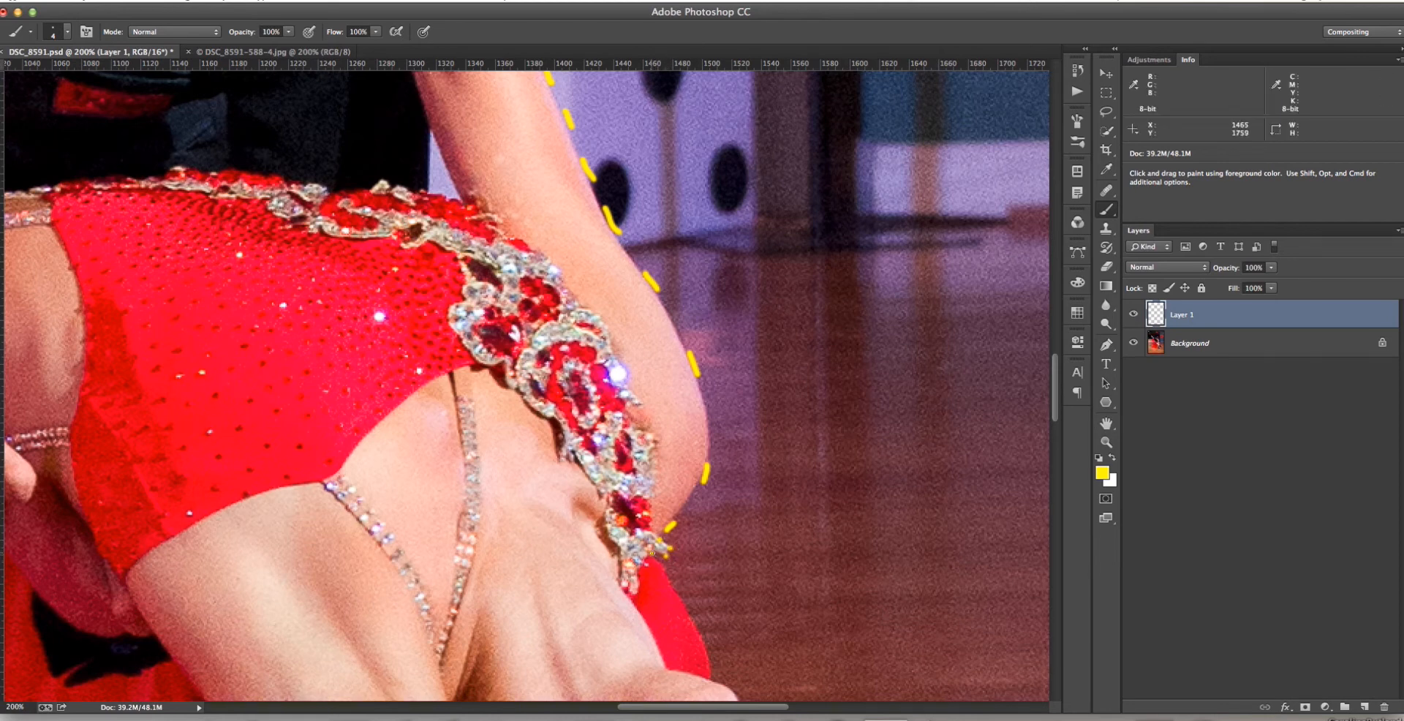
mouse_move(699, 633)
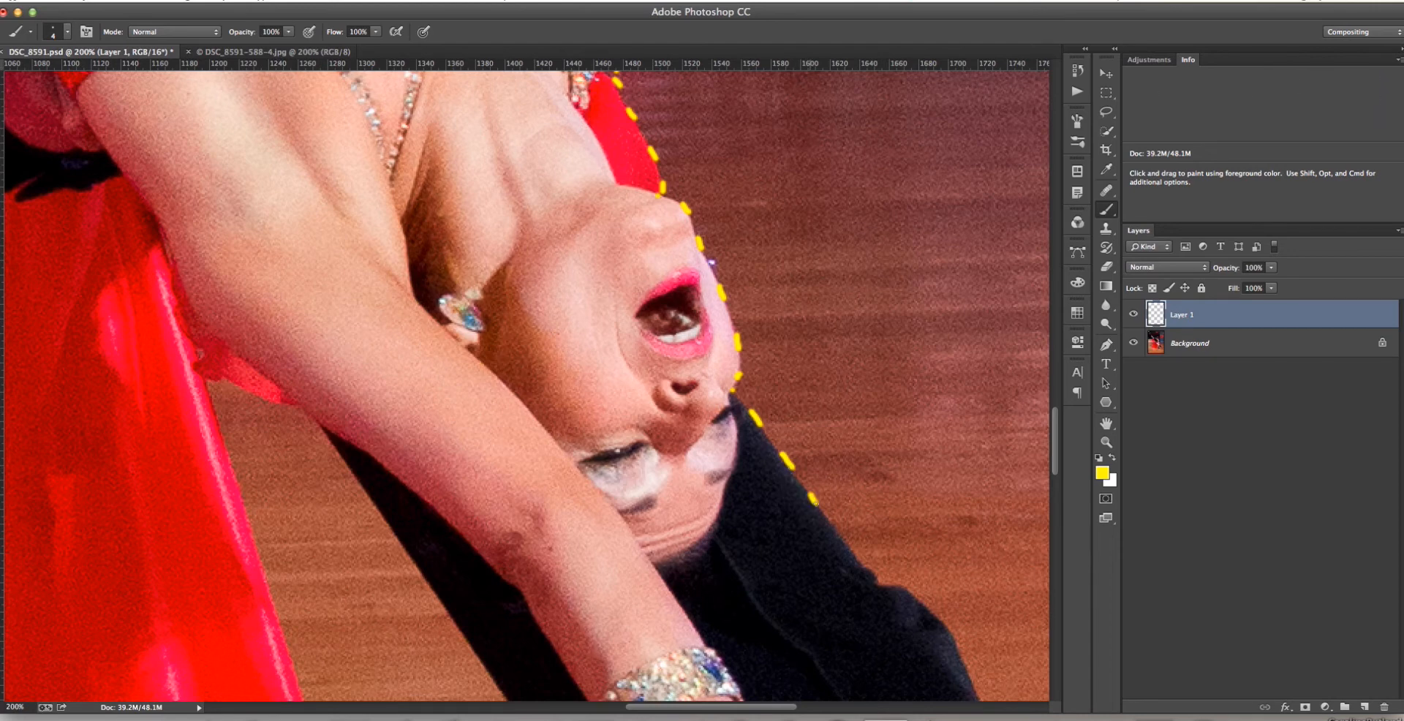
mouse_move(876, 578)
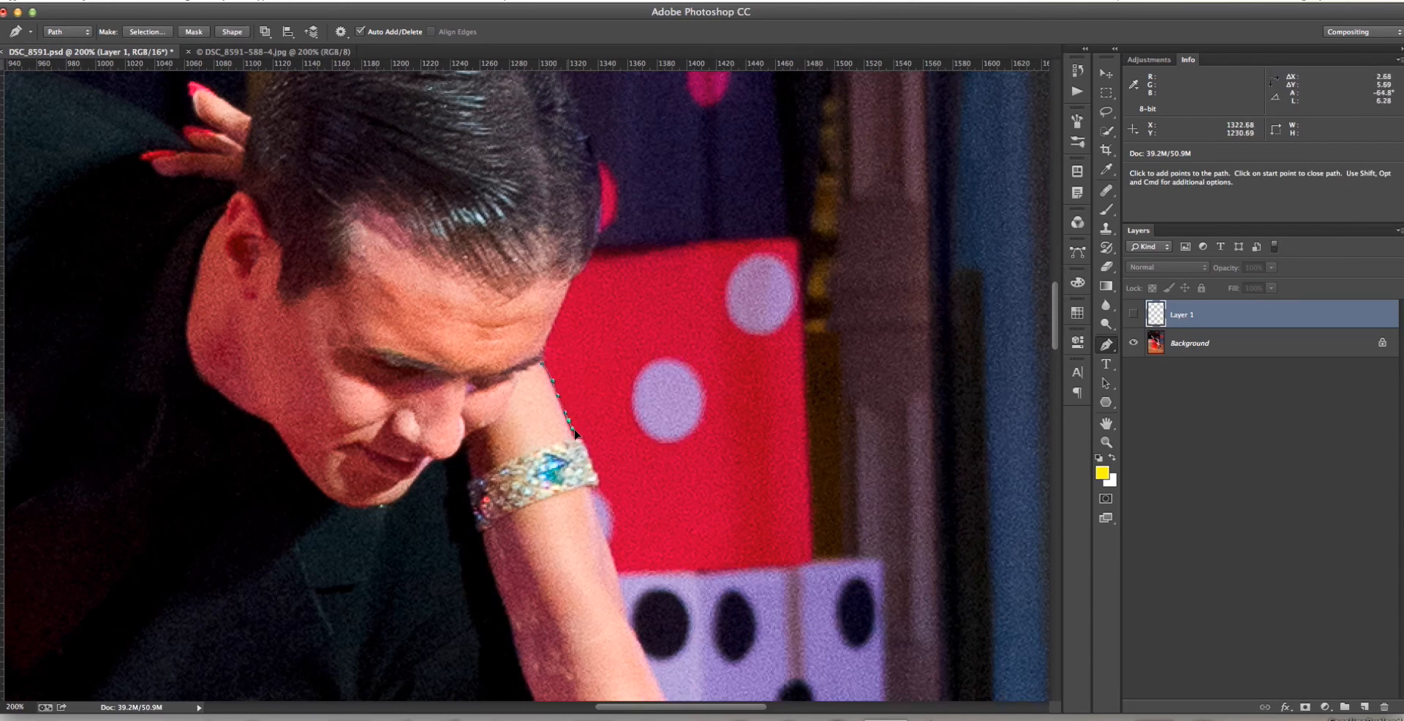
Place pen anchors from the man's wrist down the arm, ending with a curved point at her head
click(581, 455)
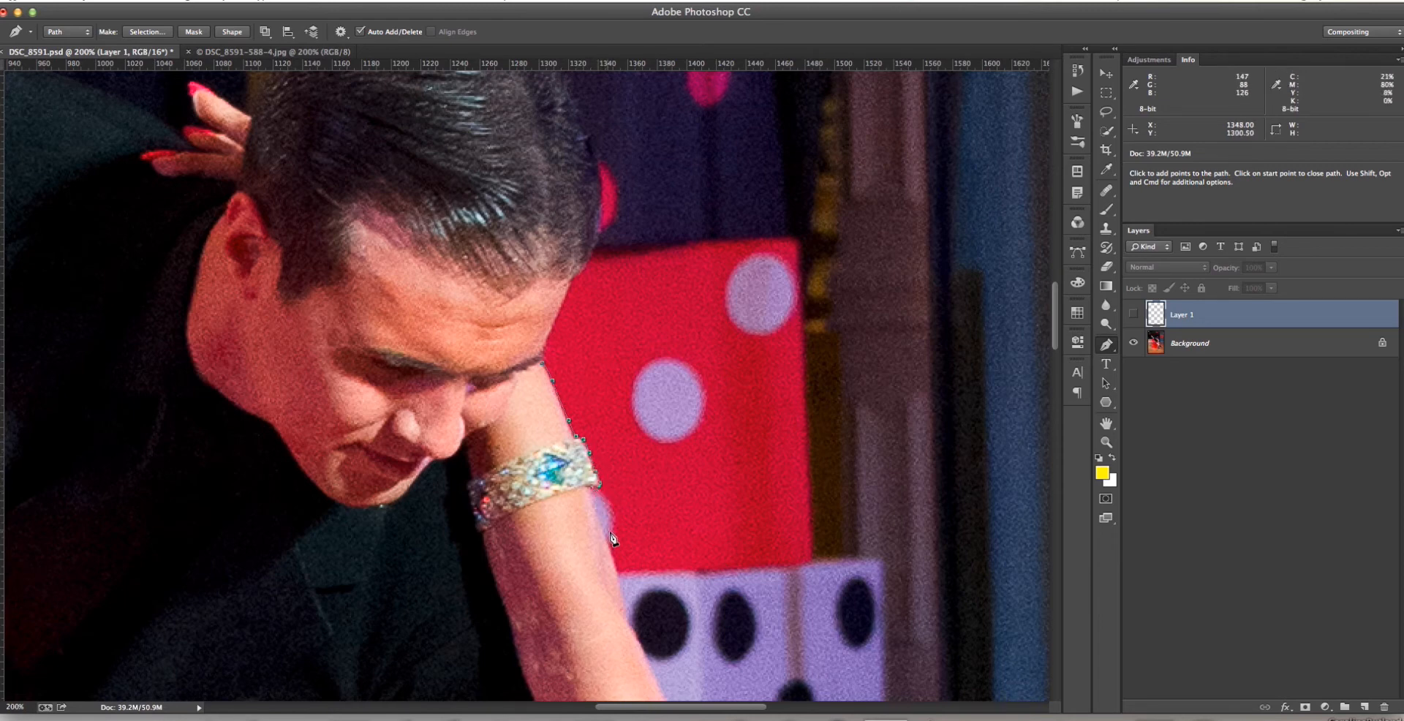
click(627, 653)
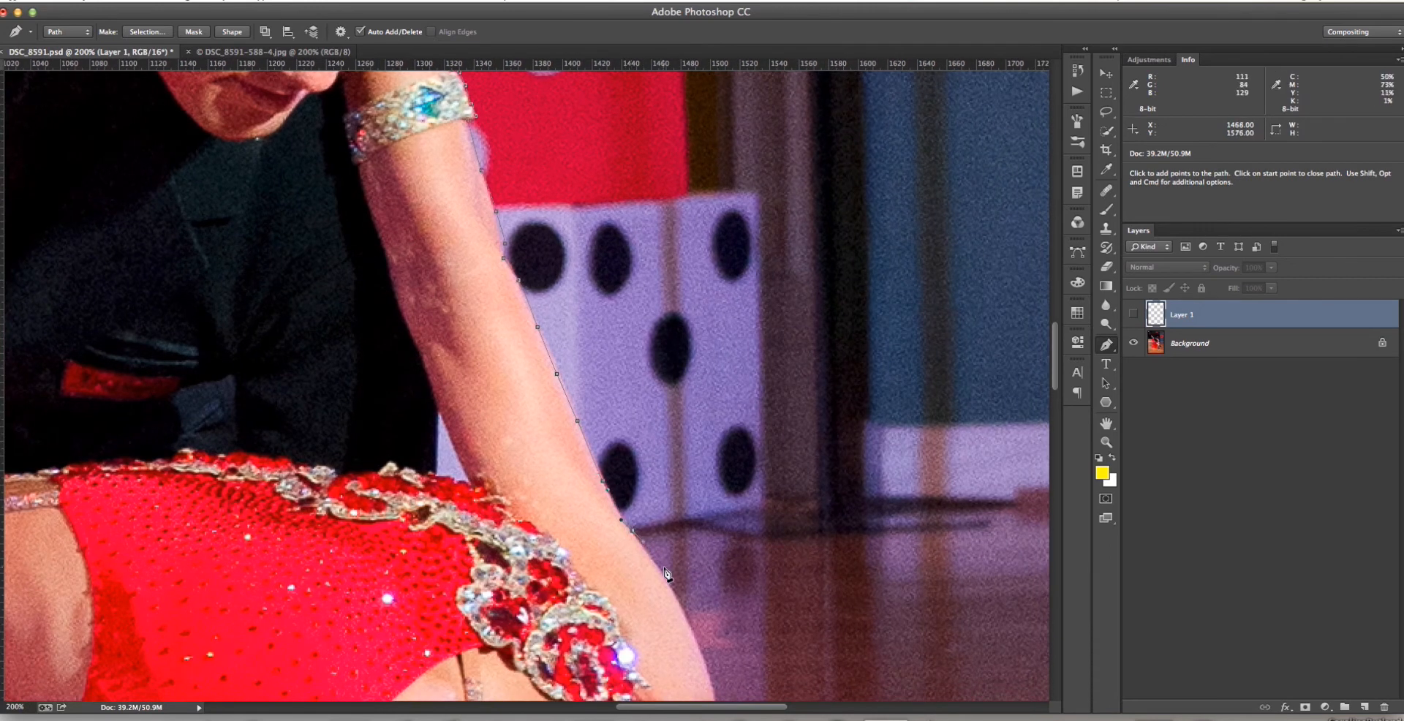
scroll(down, 3)
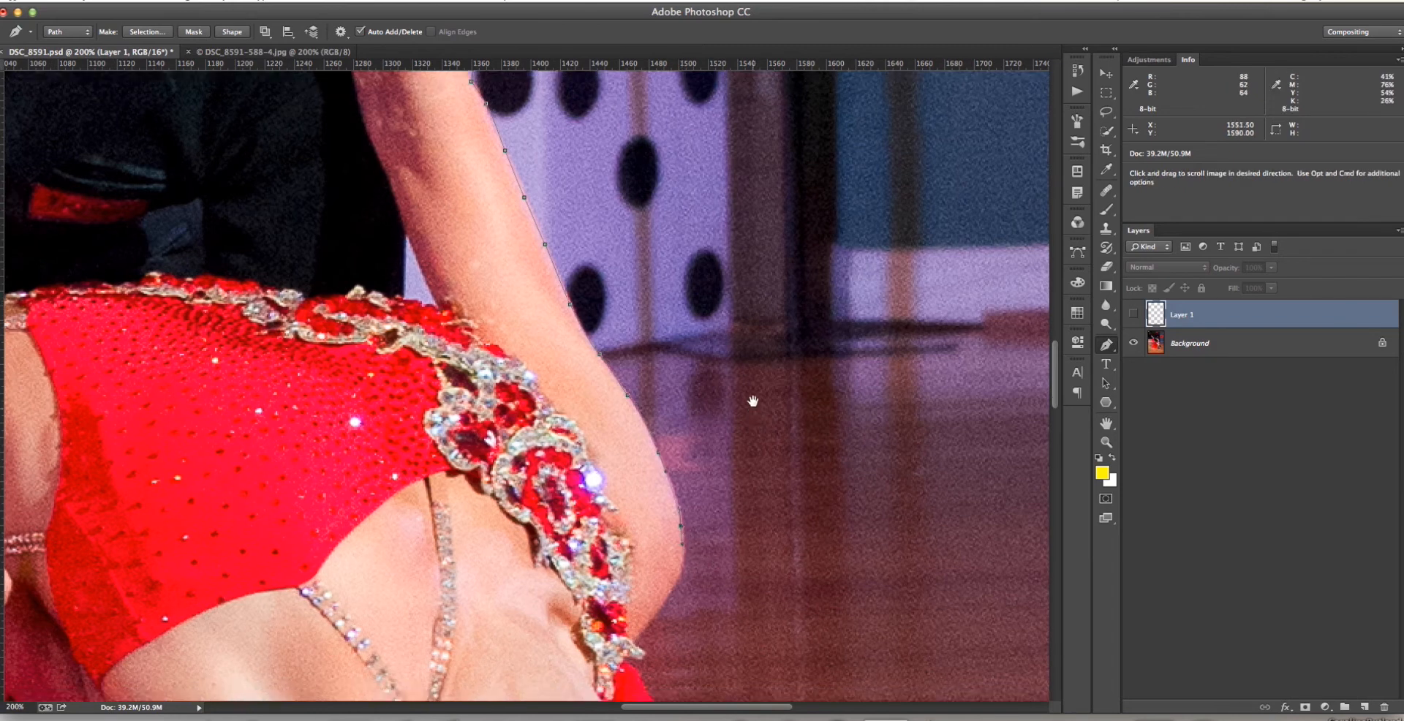
drag(753, 401, 719, 469)
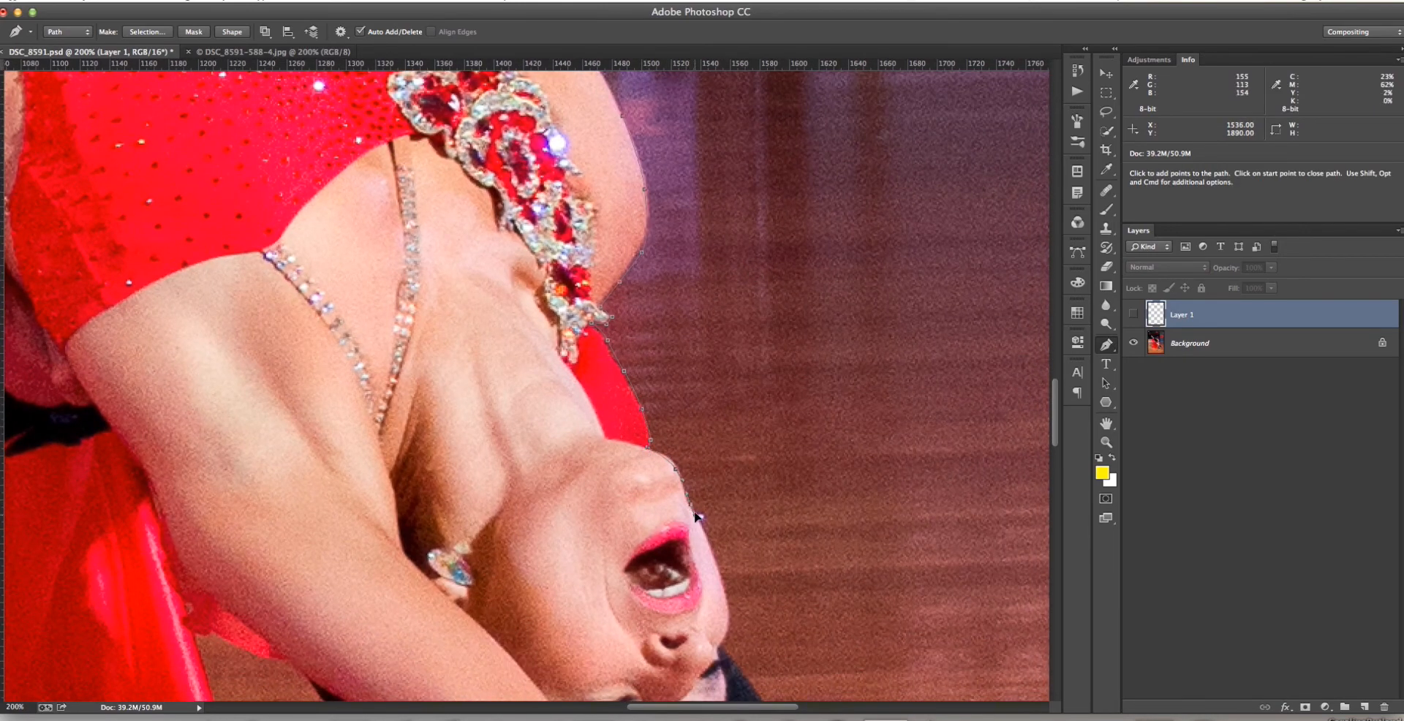
drag(697, 518, 747, 342)
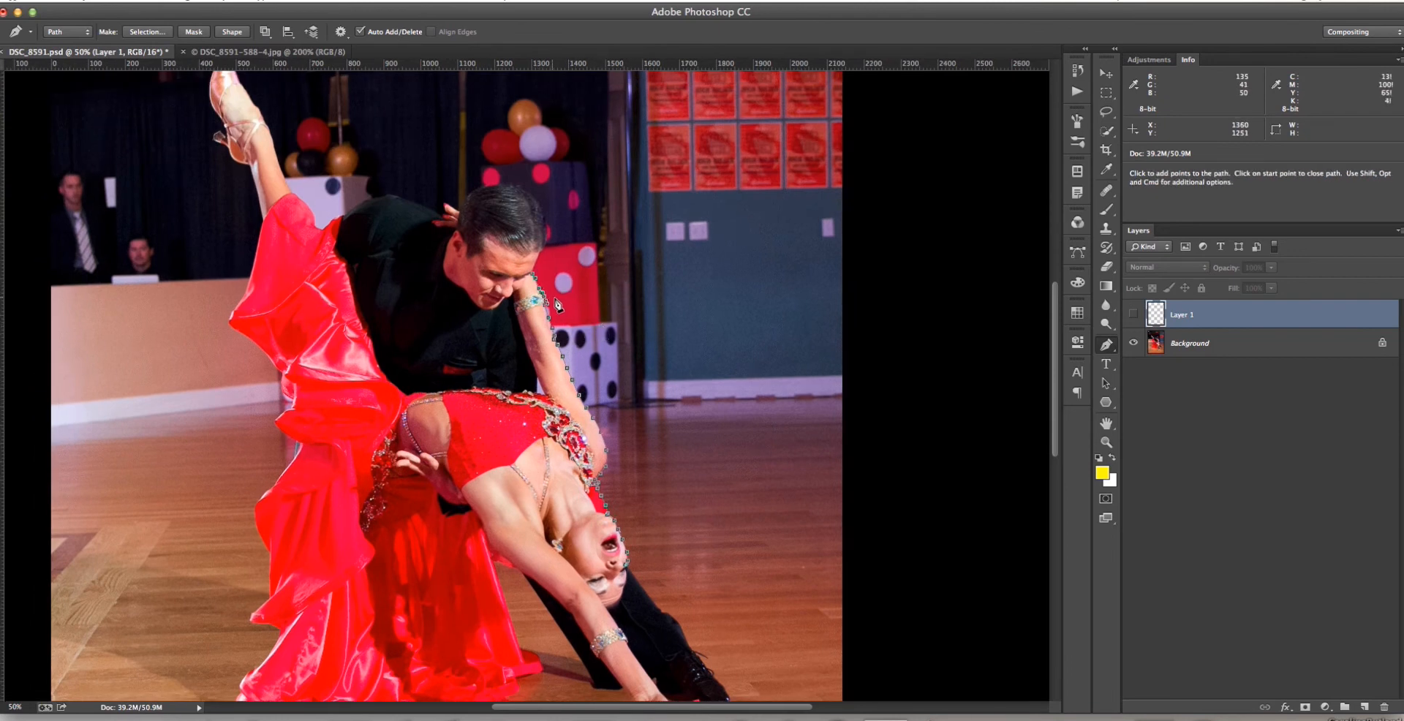
mouse_move(596, 402)
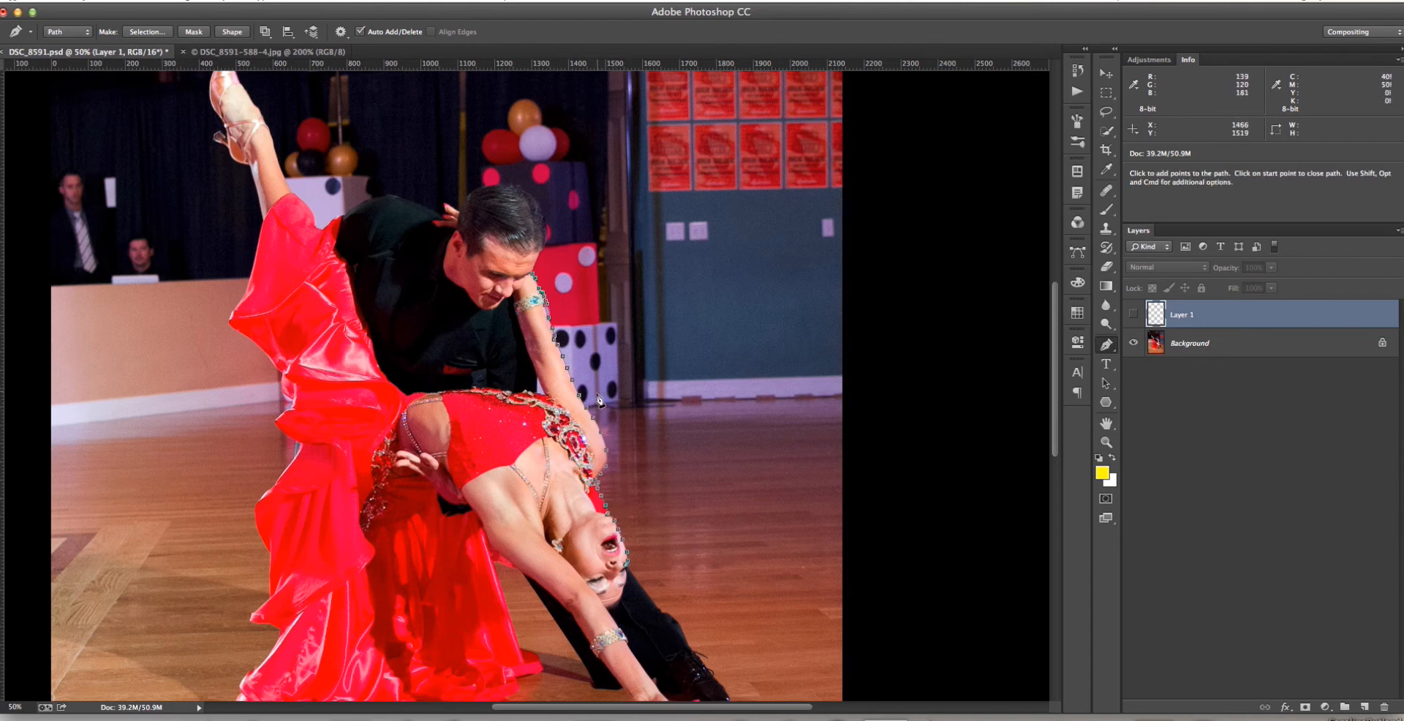
mouse_move(976, 308)
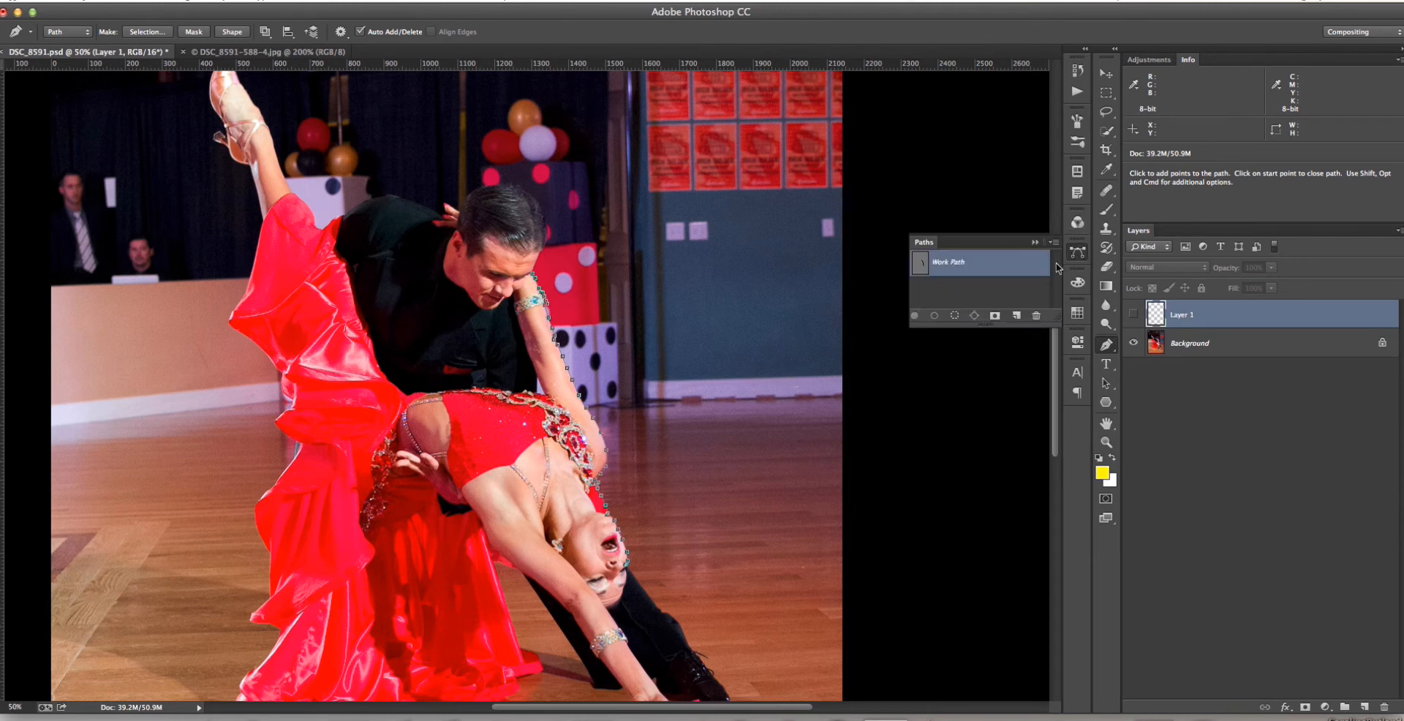
mouse_move(994, 297)
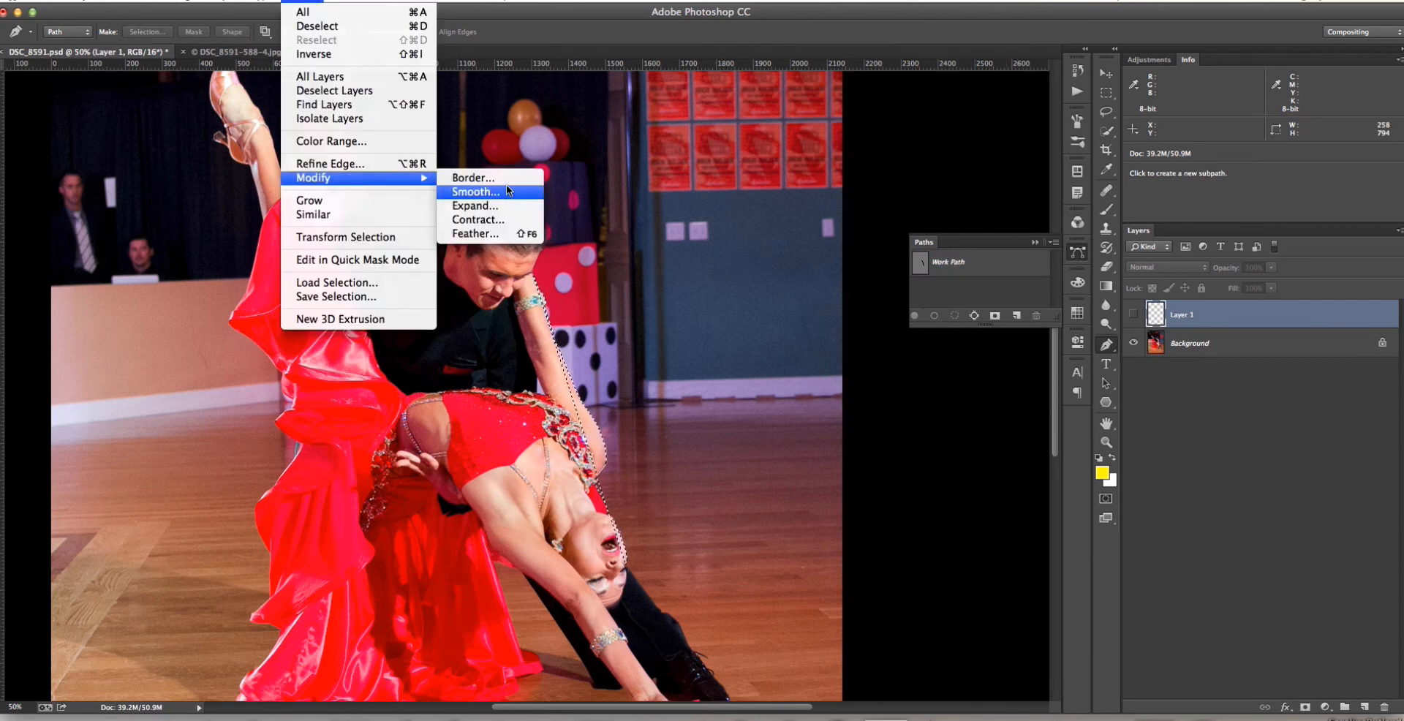
Smooth the traced selection with a 3-pixel sample radius
click(475, 191)
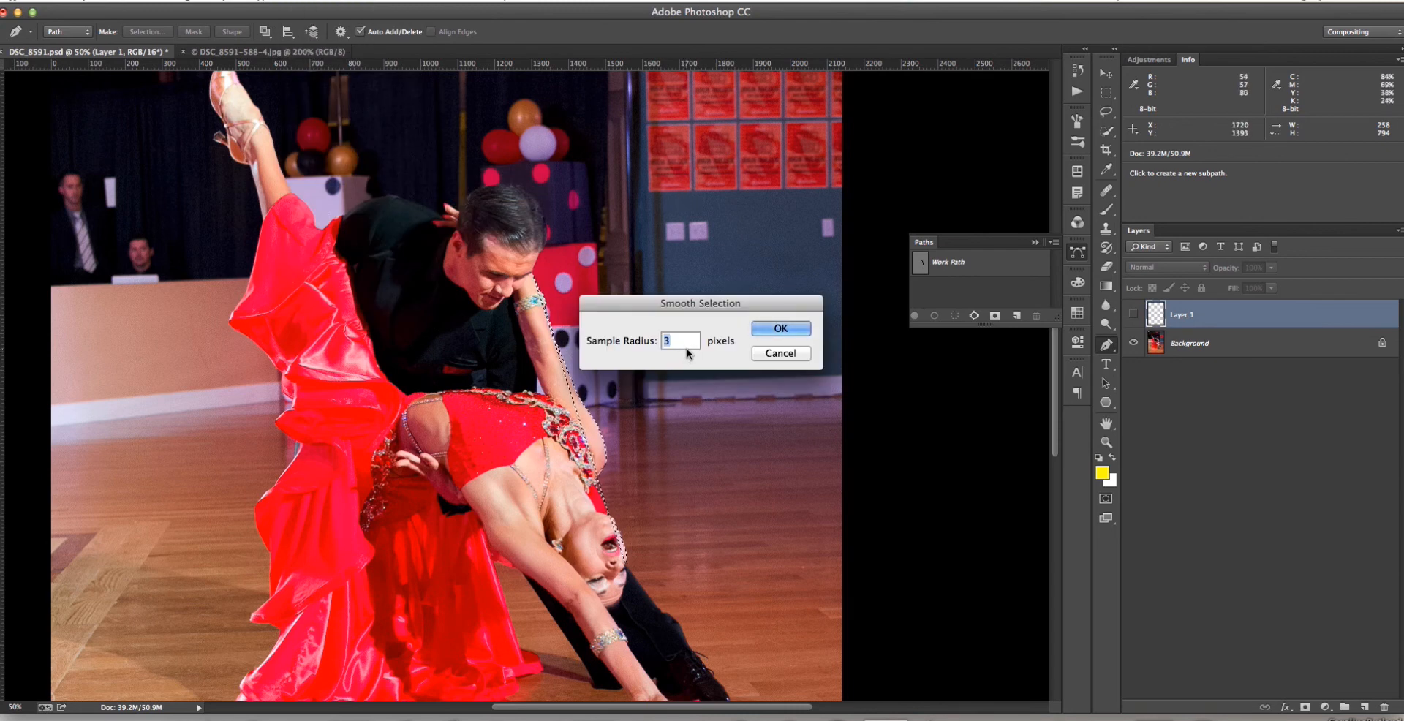
click(781, 329)
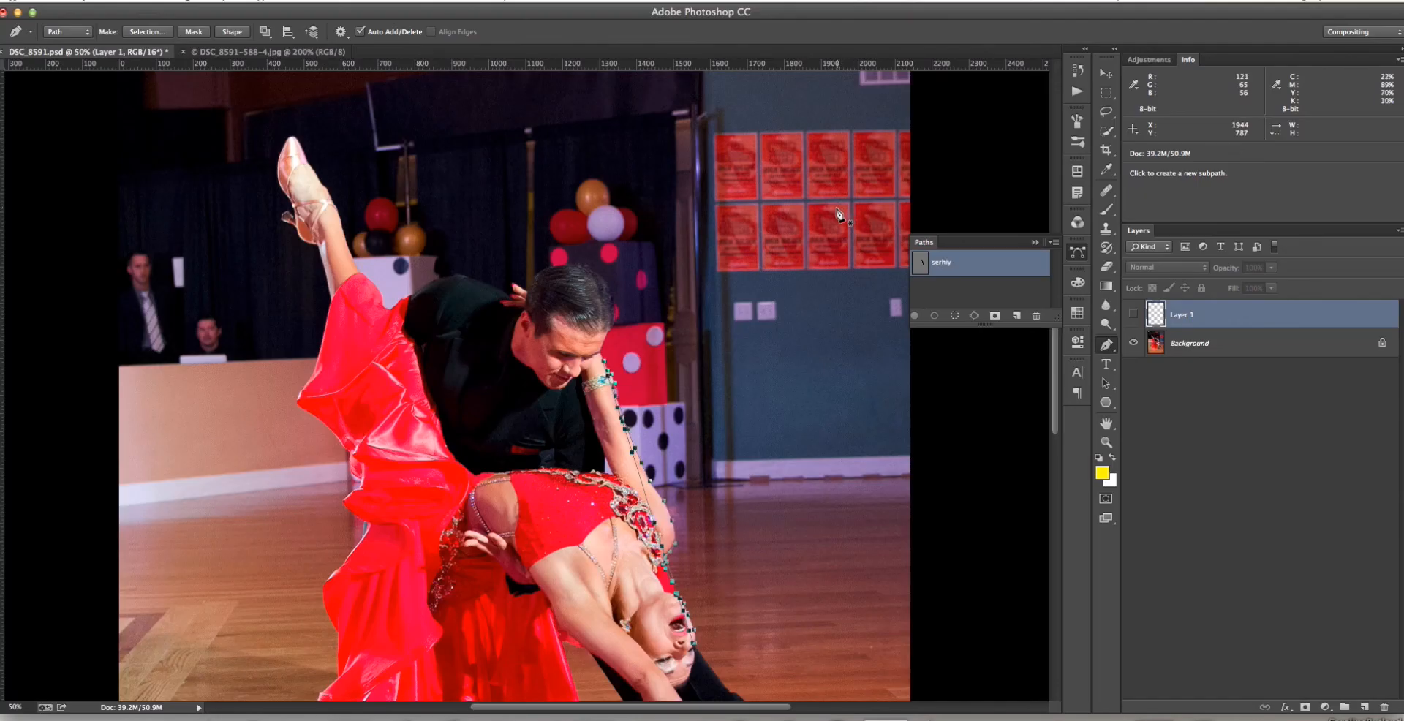
mouse_move(806, 288)
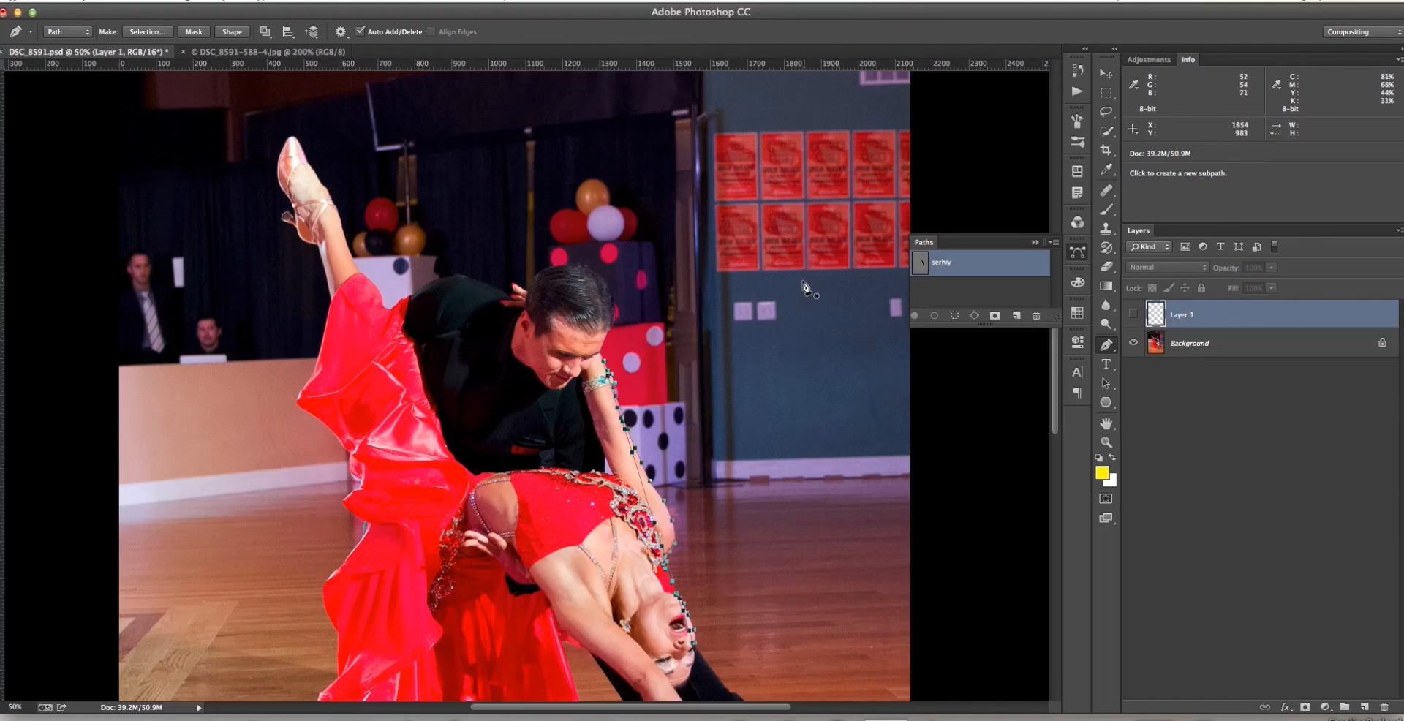
mouse_move(799, 324)
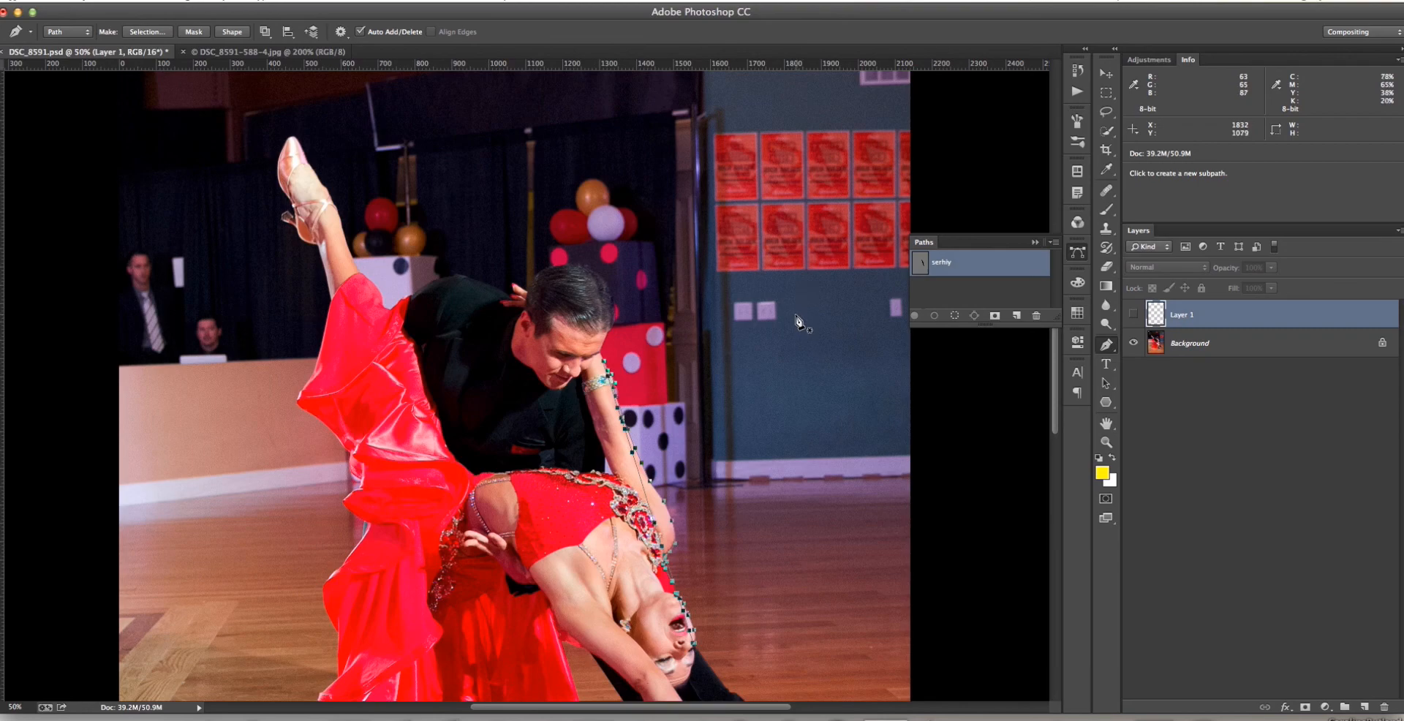